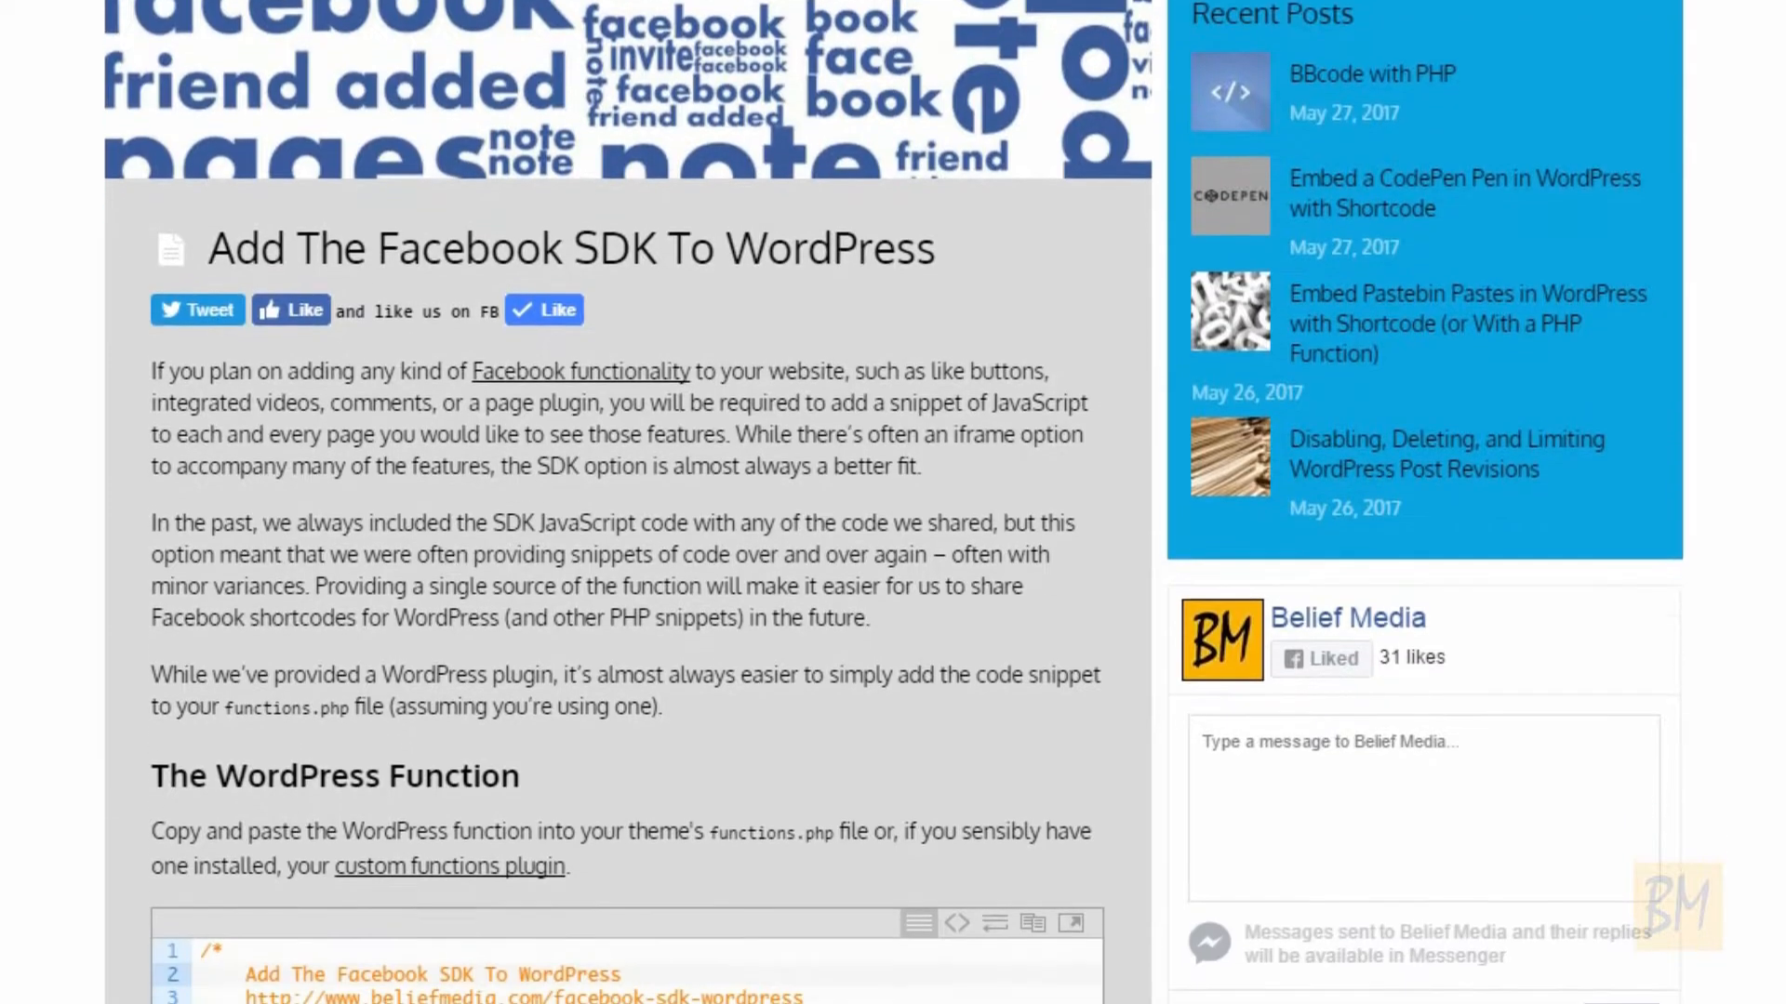
# - Scroll the SDK article past the WordPress Function code block to the PHP Function section
pyautogui.scroll(-3)
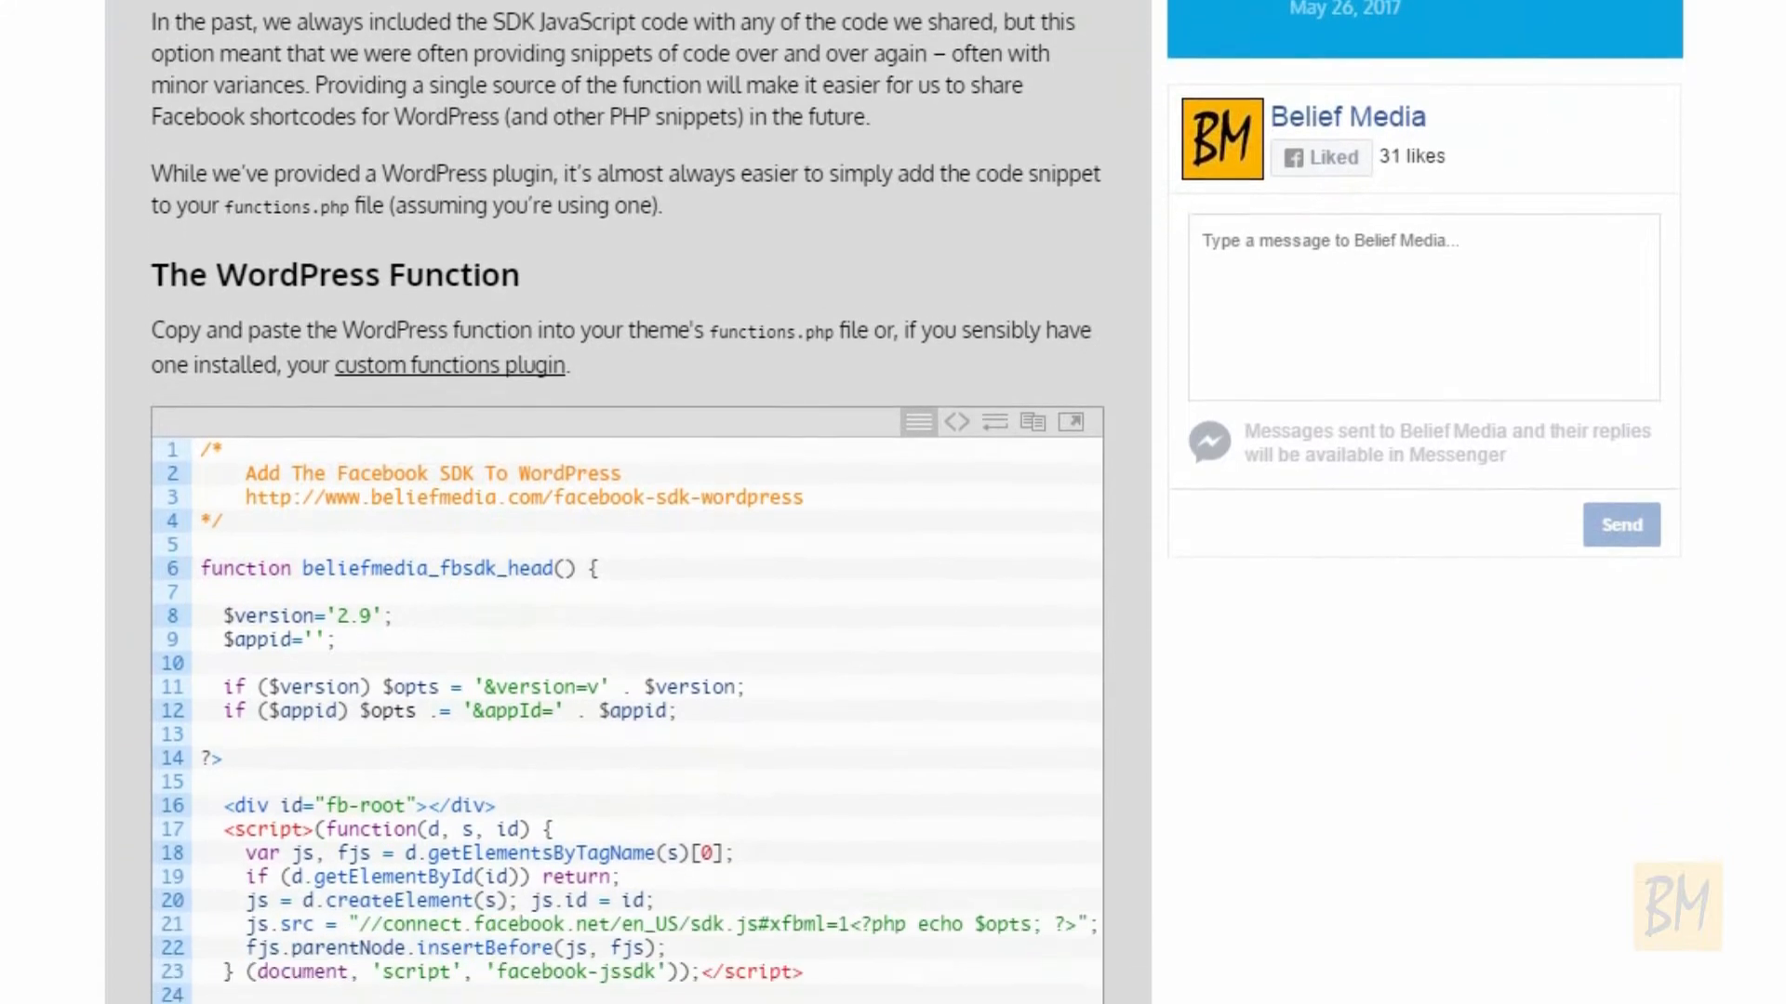
pyautogui.scroll(-3)
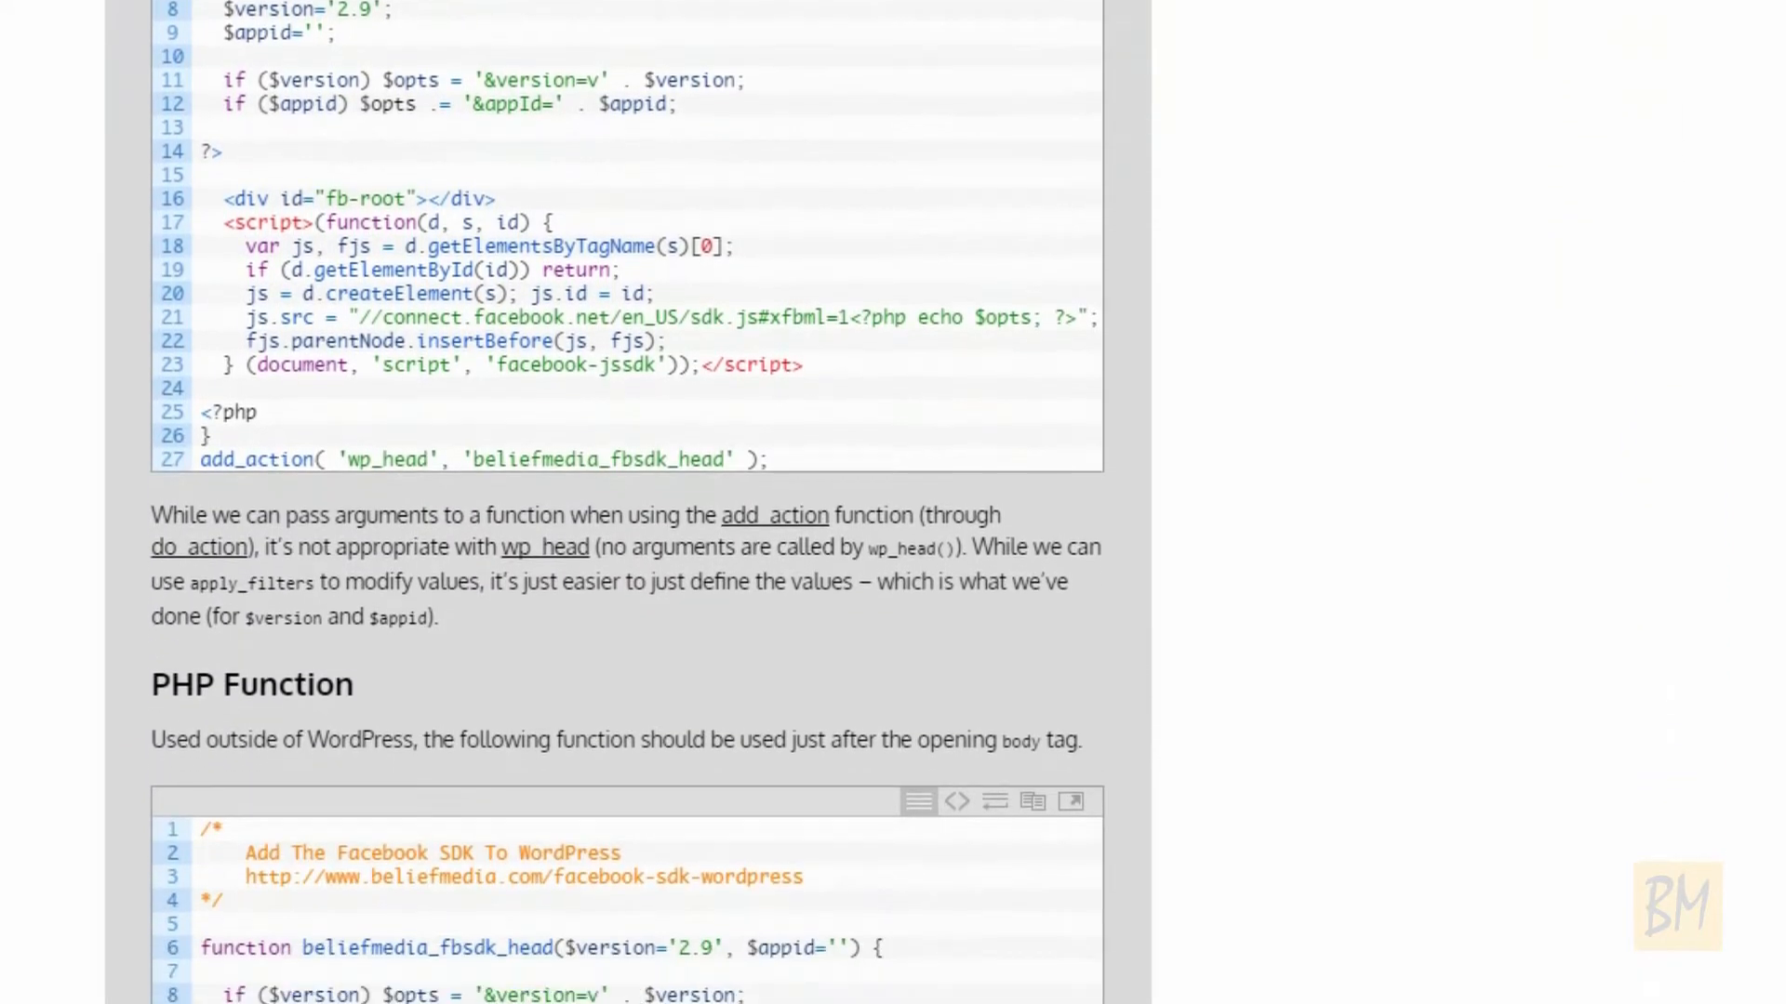
pyautogui.scroll(-3)
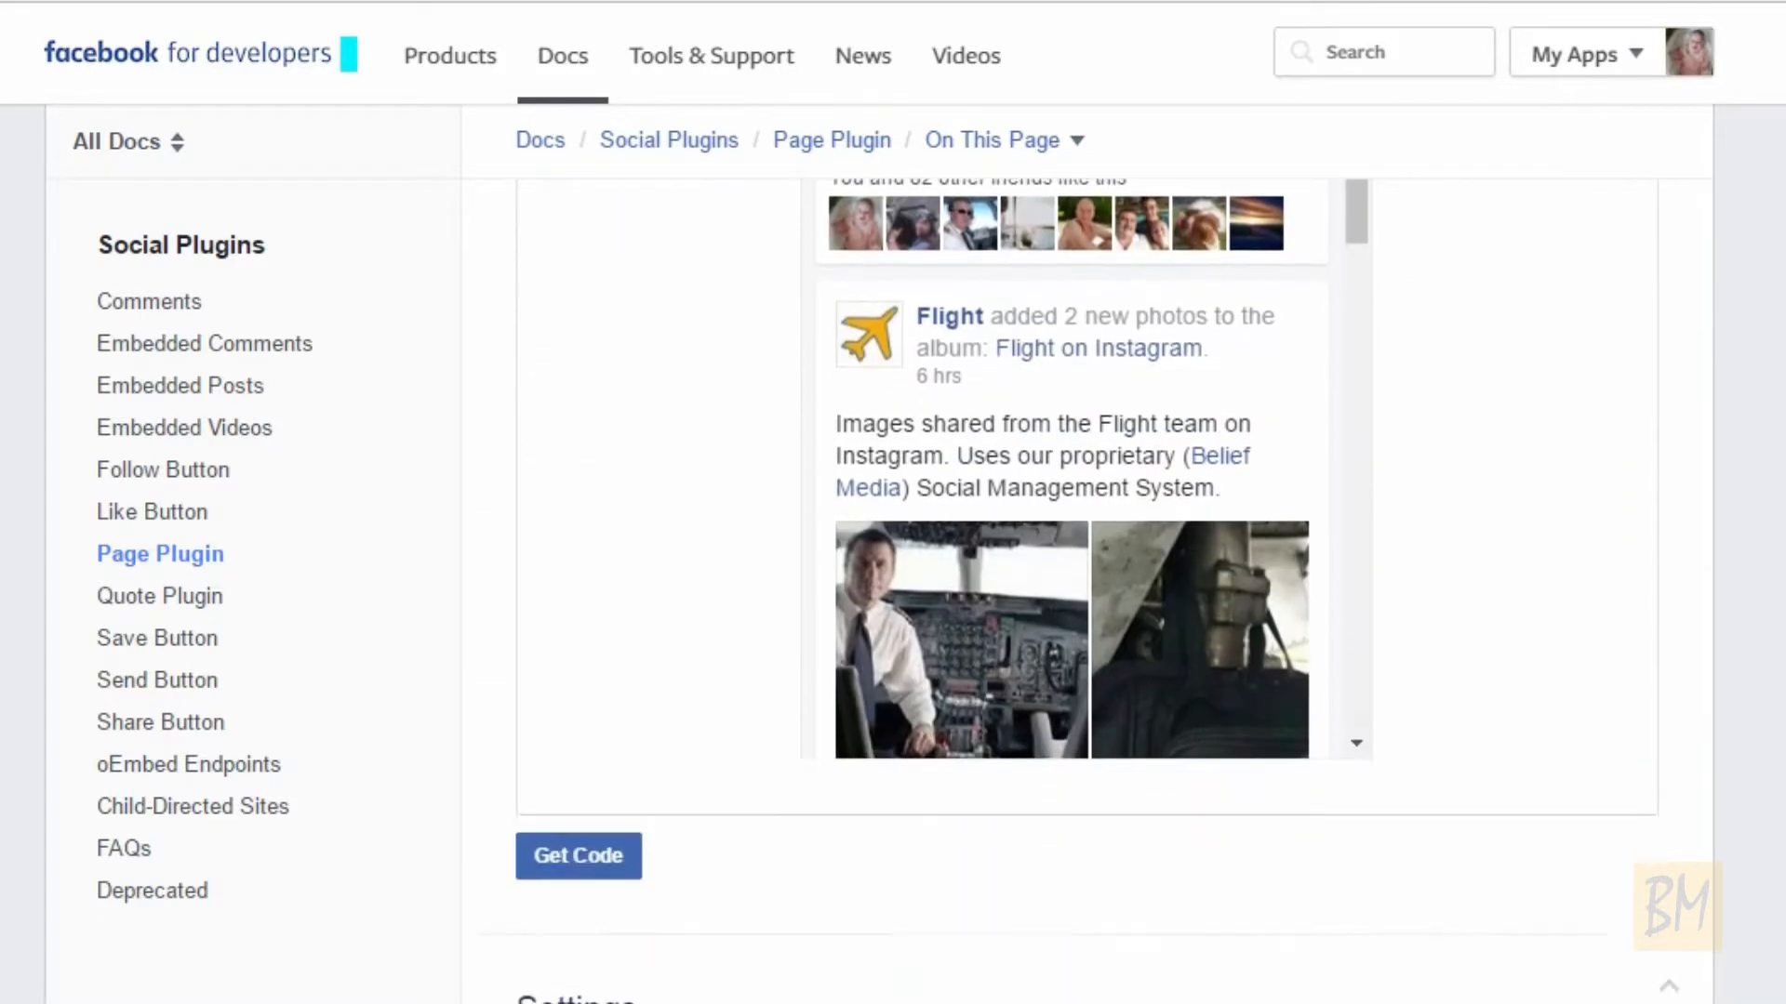
# - Generate the Page Plugin embed code and reveal the Step 2 JavaScript SDK snippet
pyautogui.click(576, 855)
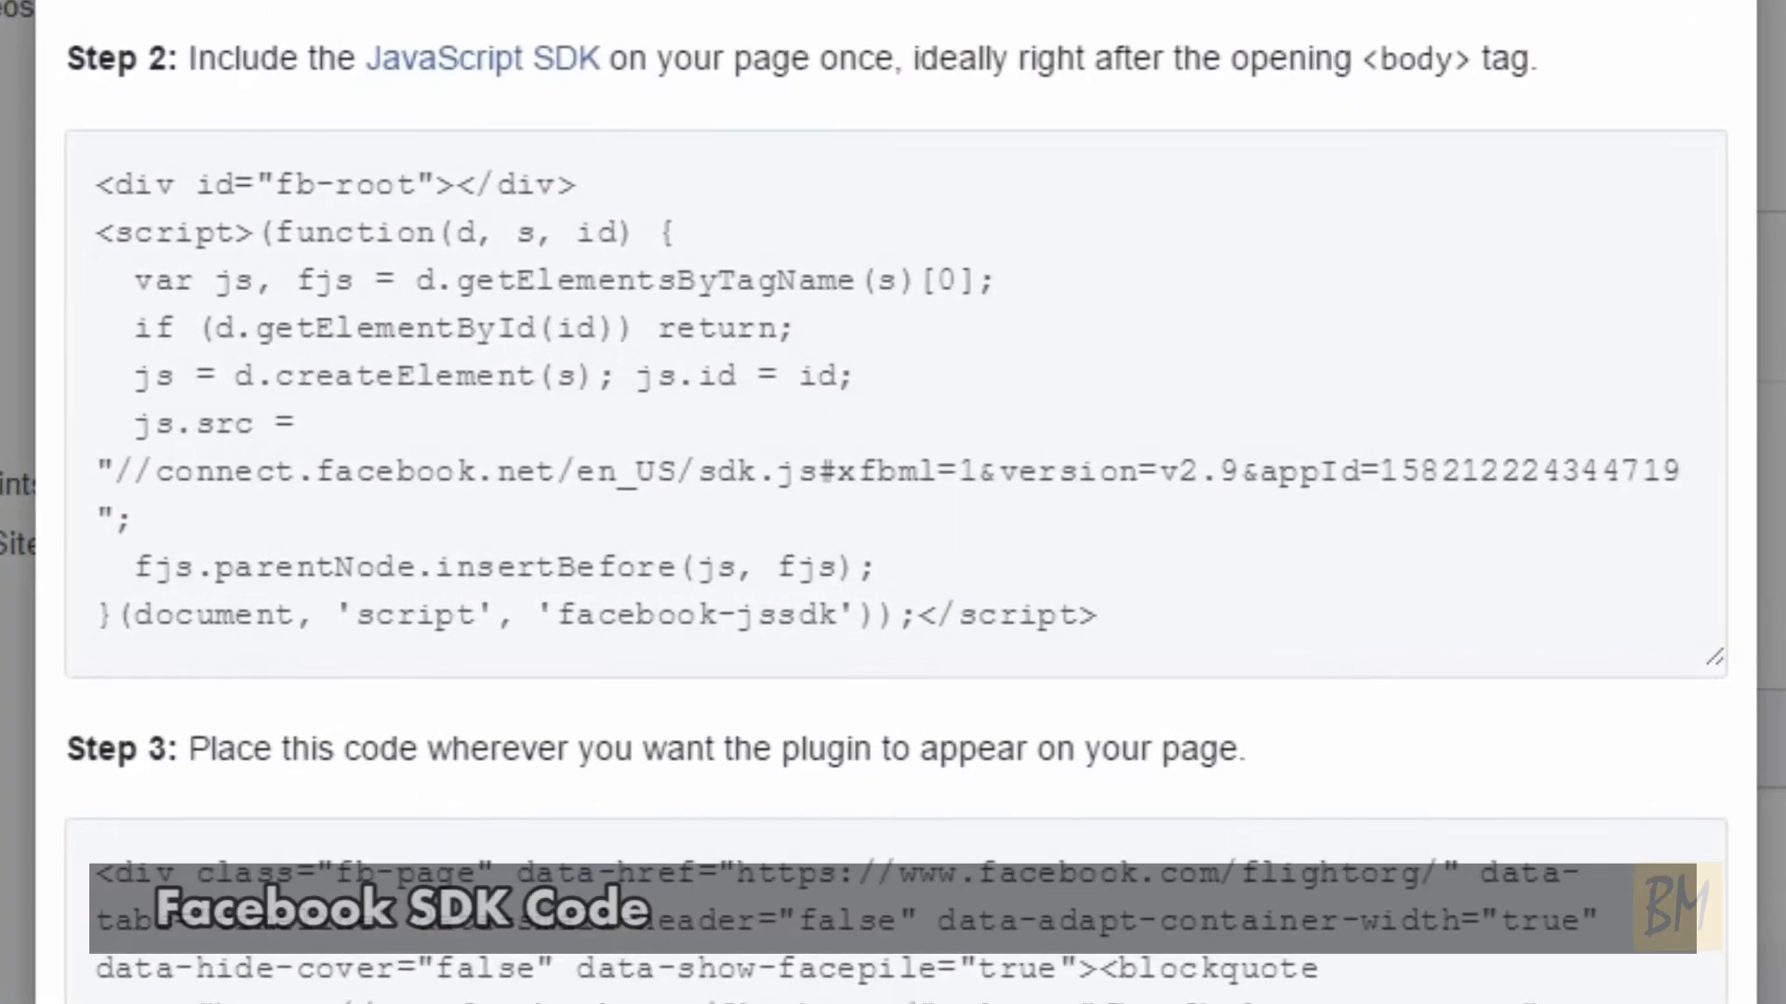
pyautogui.scroll(-3)
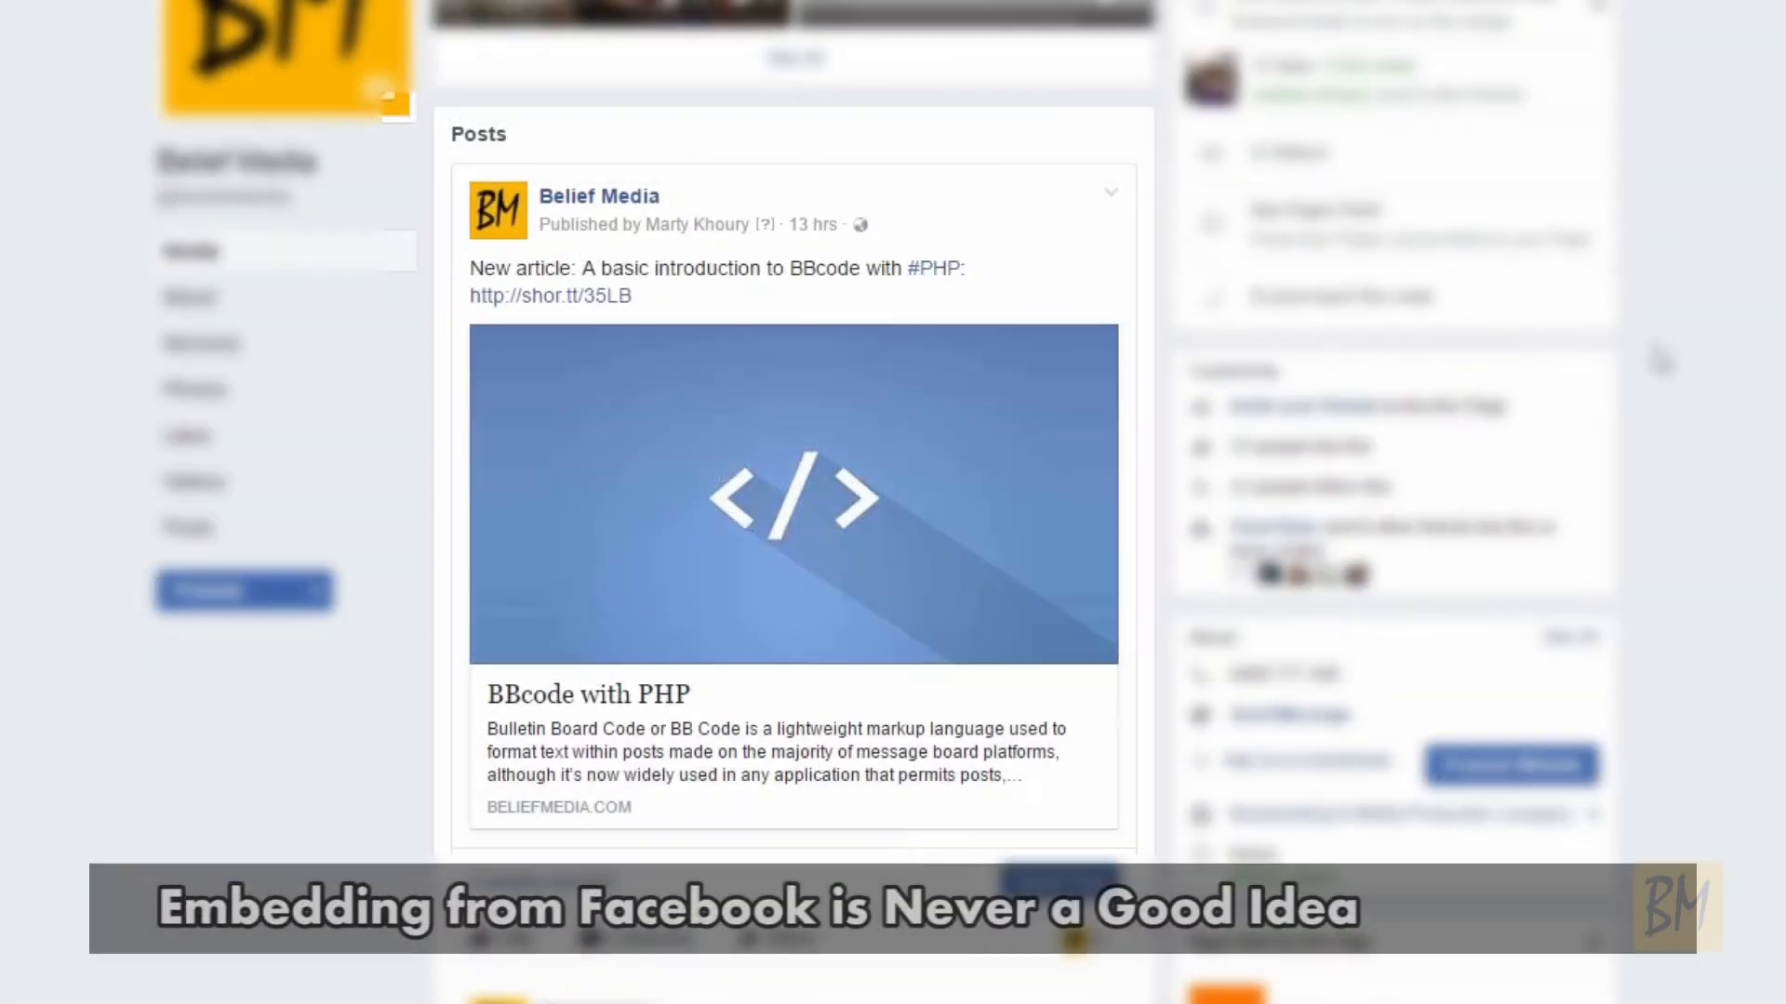
# - Show the actions menu for the BBcode with PHP post and choose an option from it
pyautogui.click(1109, 191)
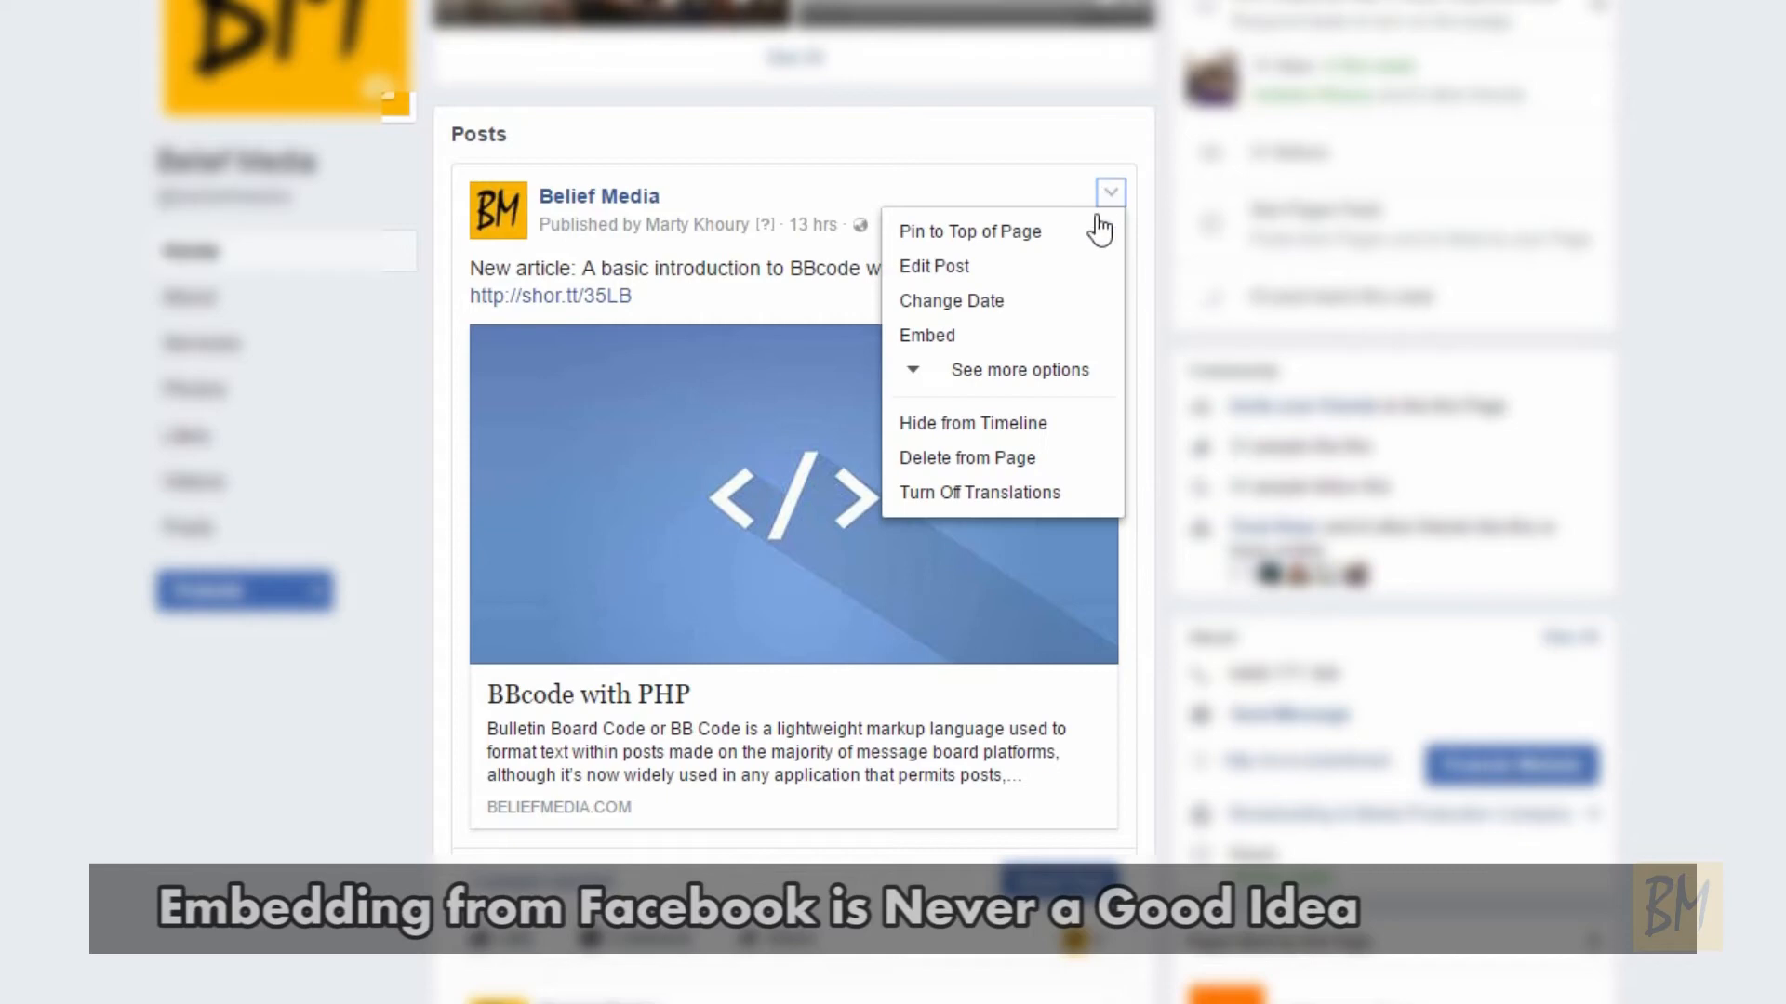
pyautogui.click(926, 335)
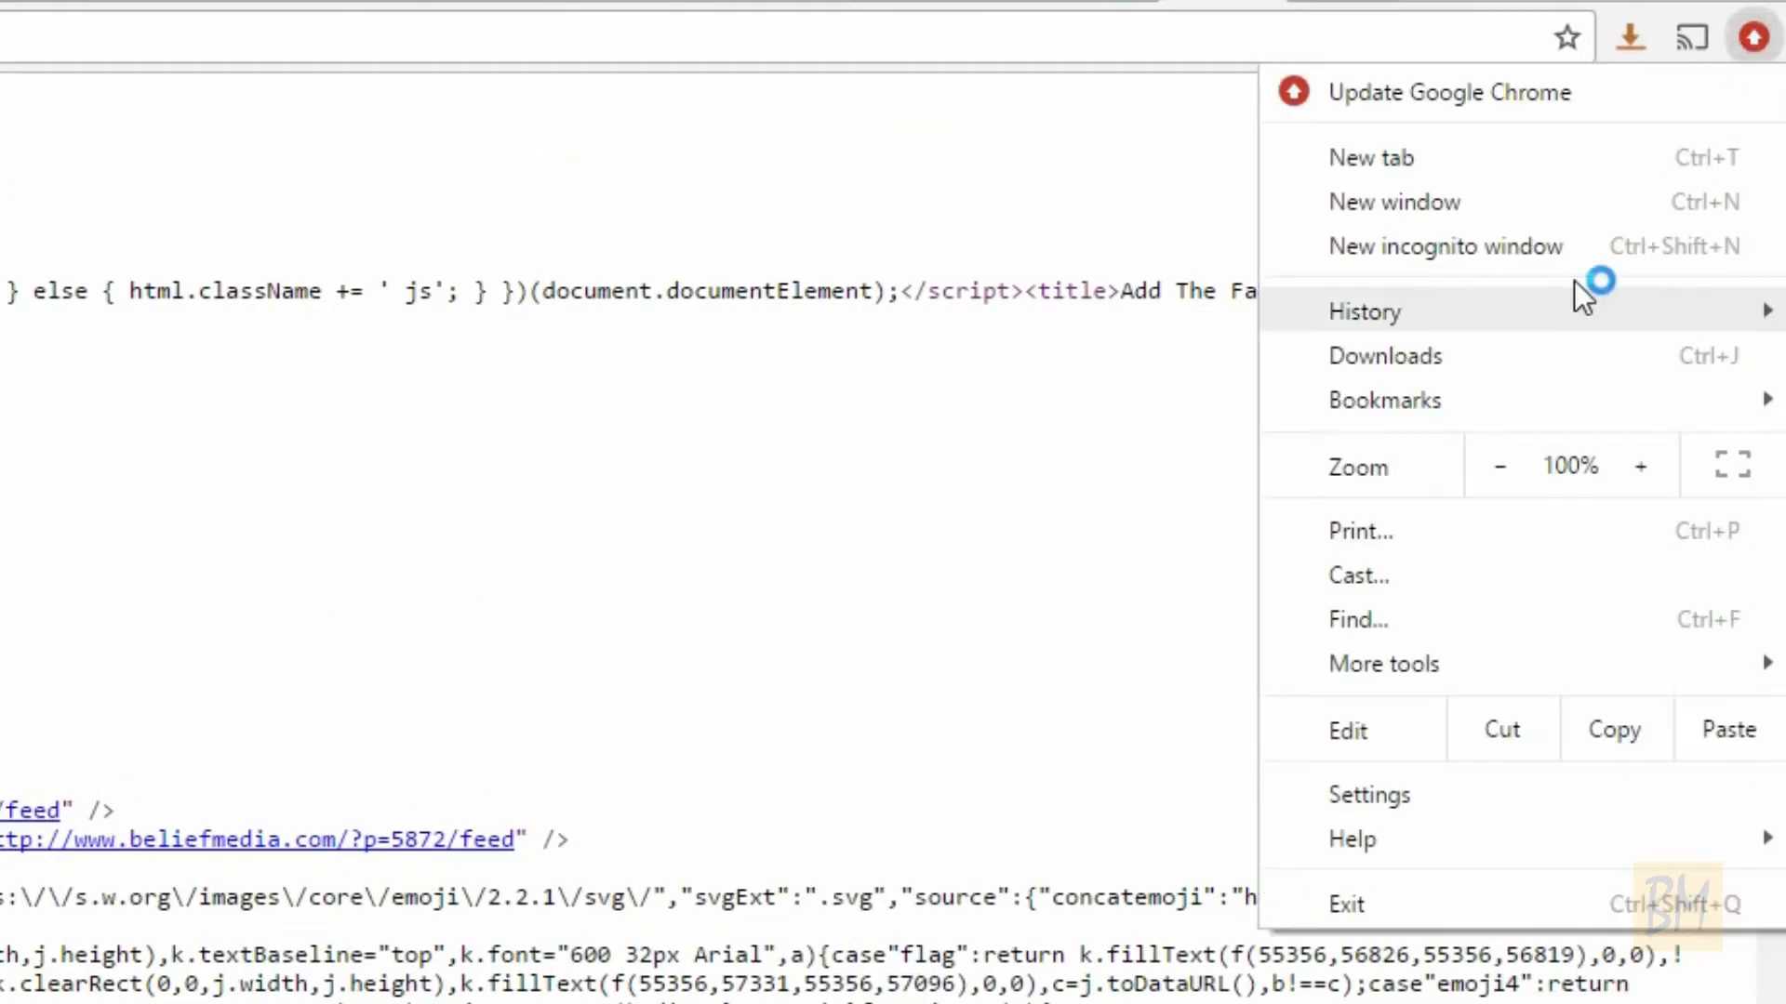
# - Start a find-in-page search over the SDK article's page source
pyautogui.click(1358, 618)
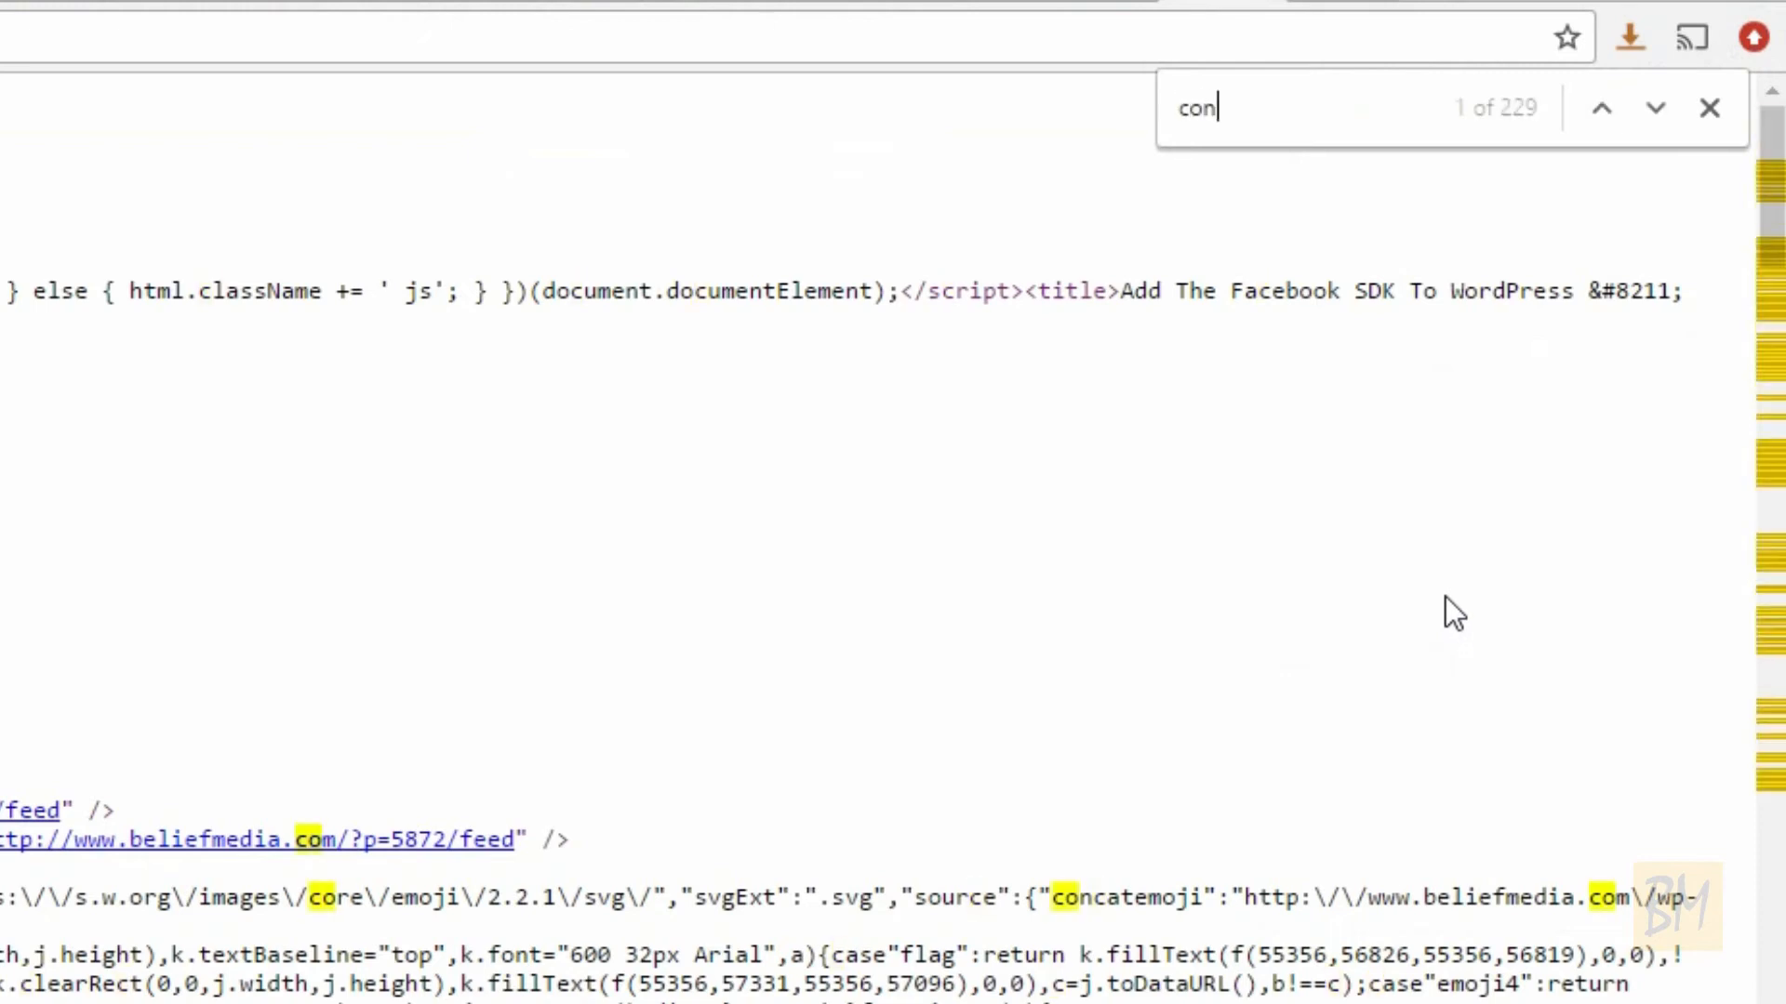